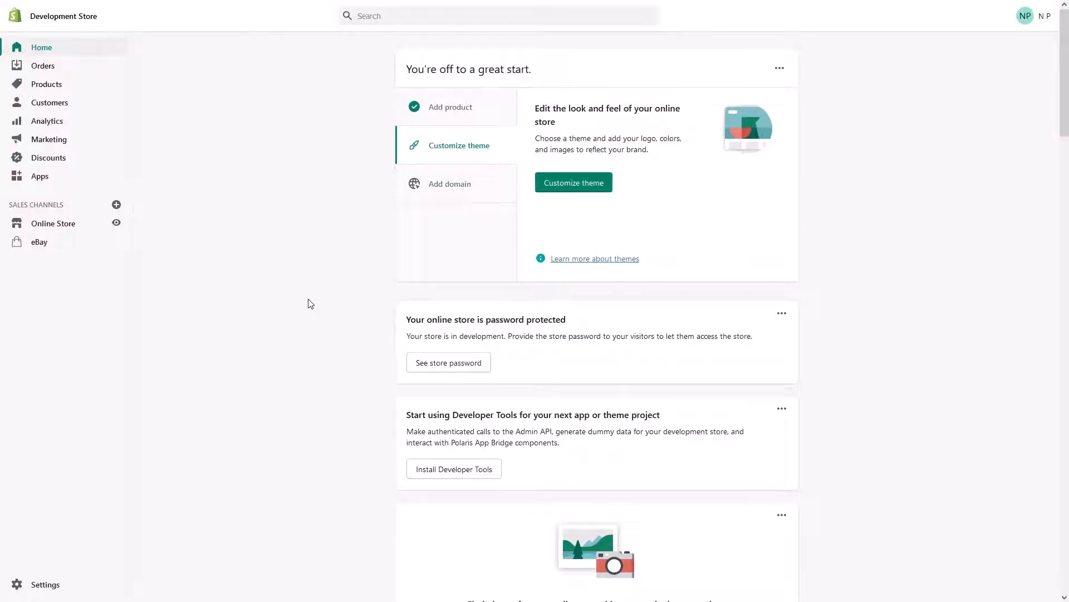
mouse_move(317, 255)
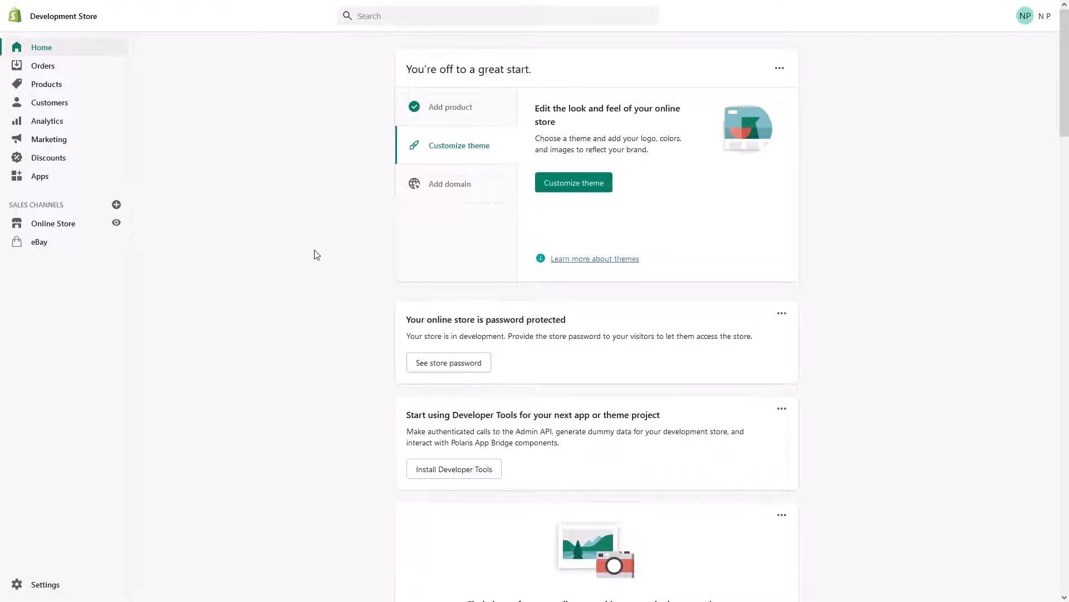
mouse_move(83, 55)
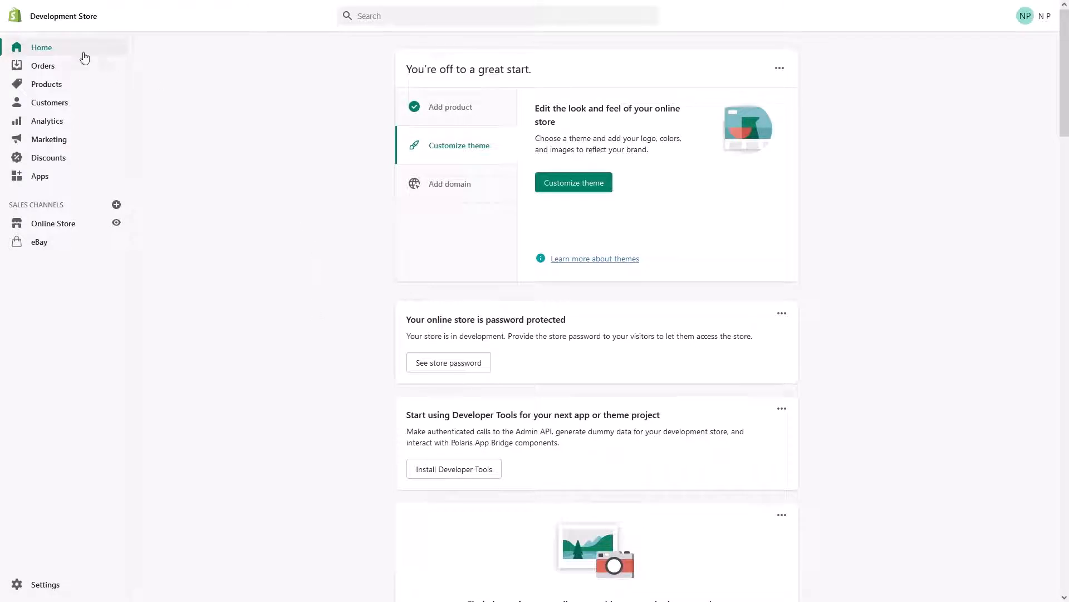
mouse_move(66, 584)
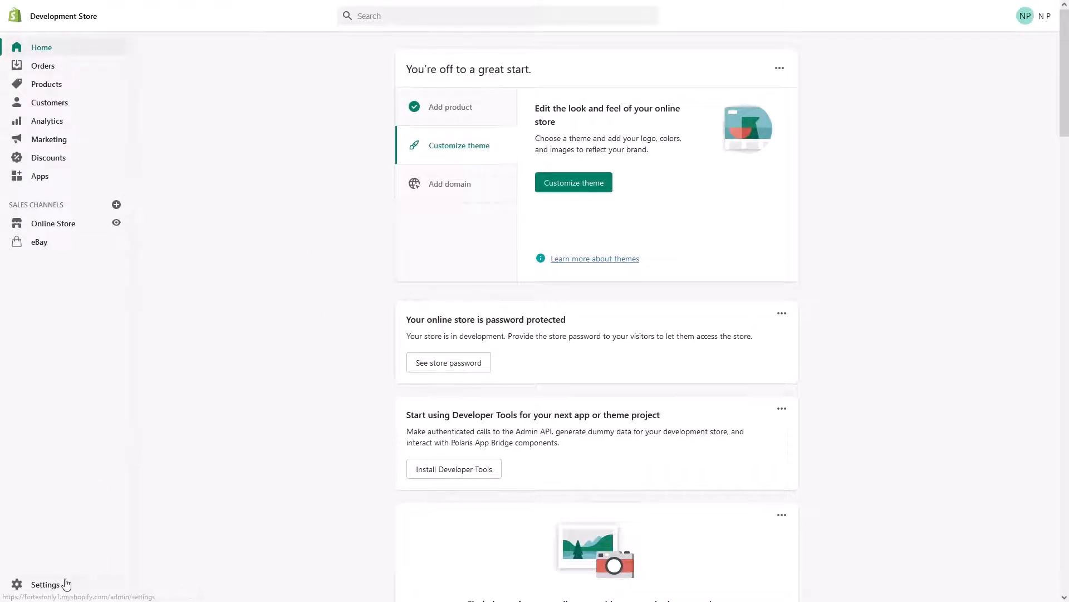
Step: Go to Settings > Users and permissions, where staff shows 0 of 15
left_click(45, 584)
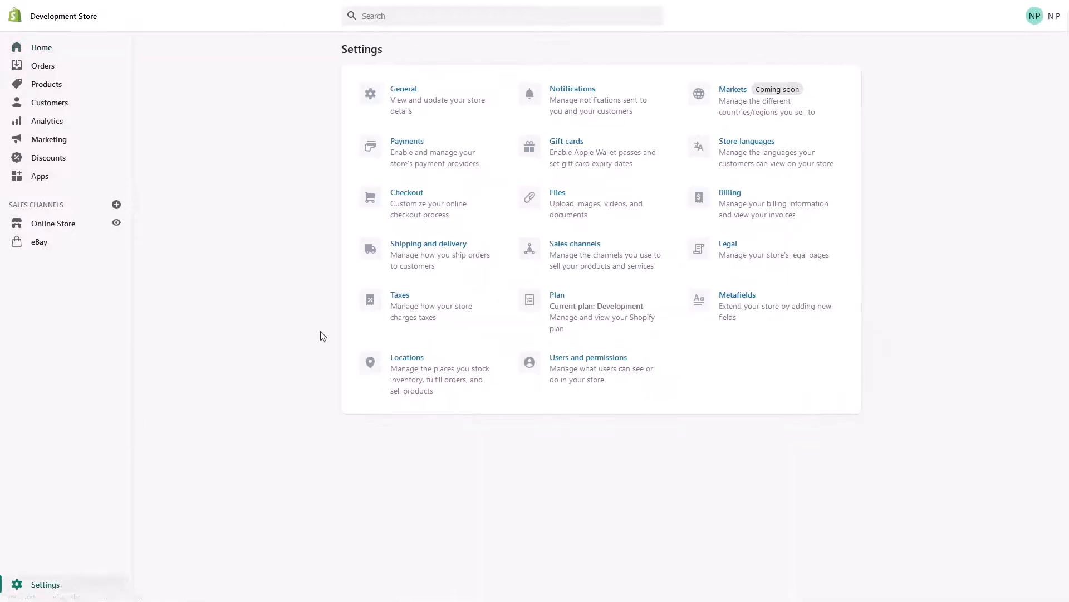
mouse_move(601, 372)
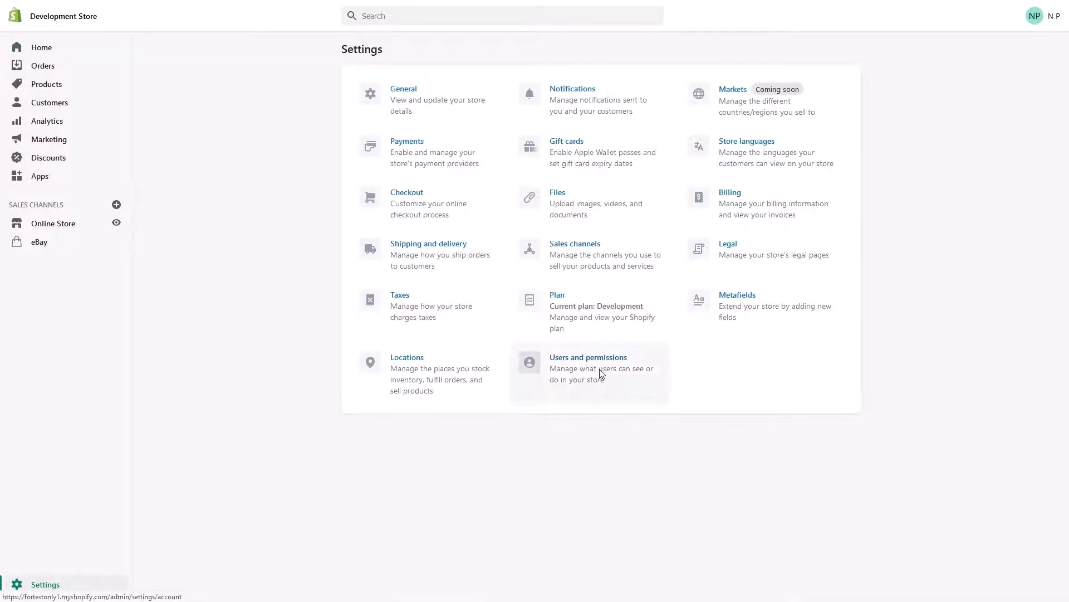
left_click(588, 357)
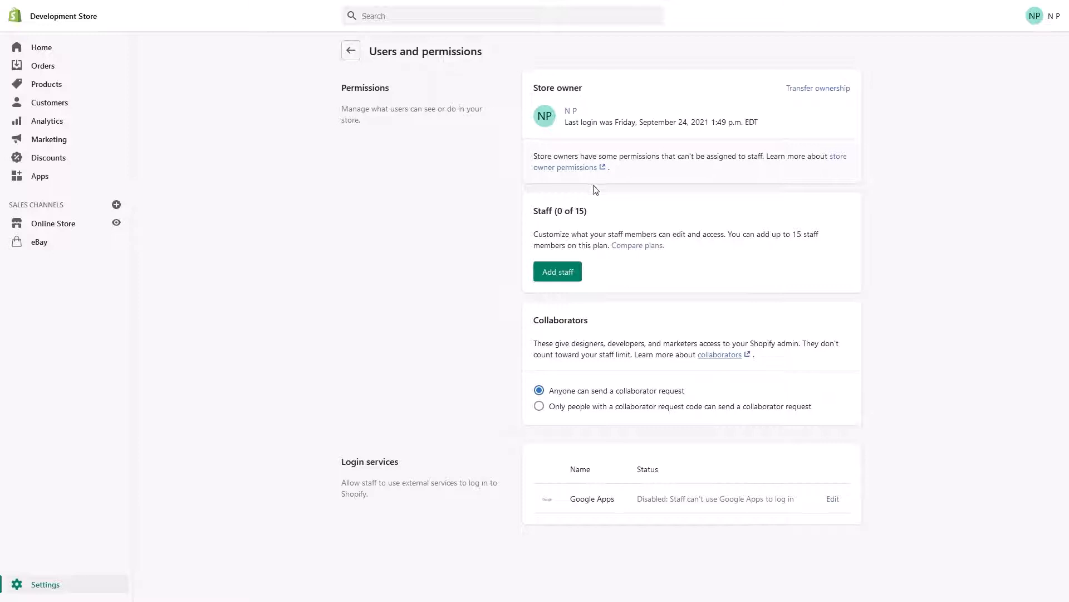
mouse_move(535, 195)
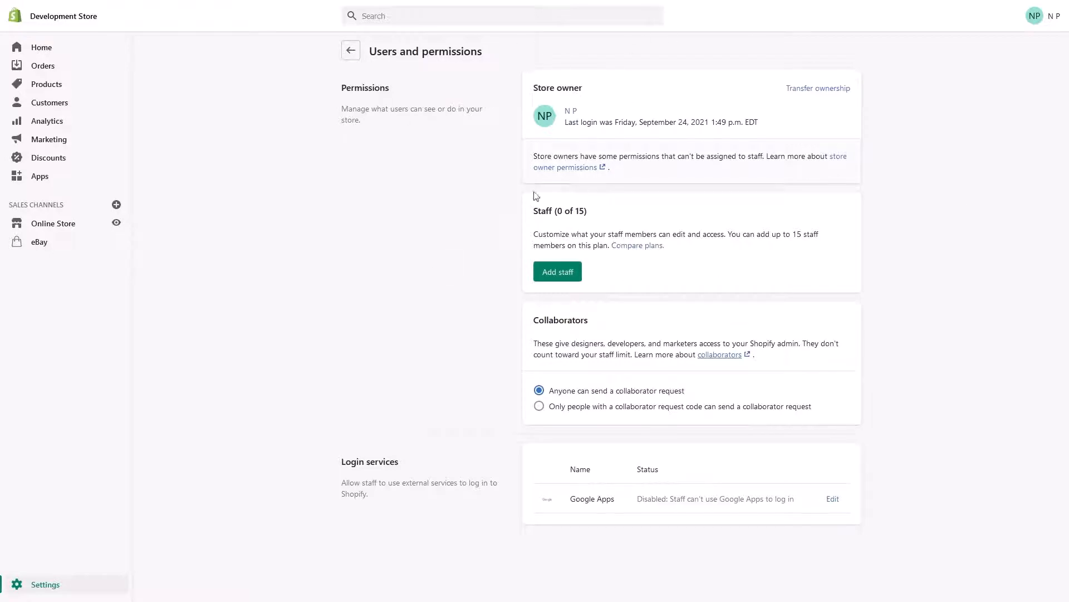
mouse_move(614, 277)
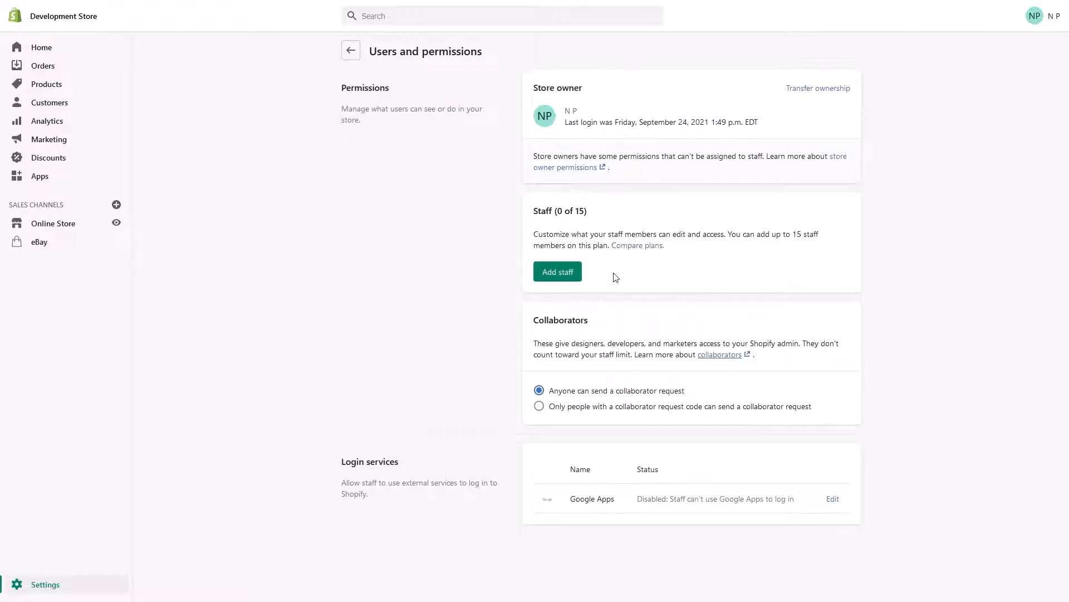
Step: Open the Add staff form and enter John Doe's name and email address
left_click(557, 271)
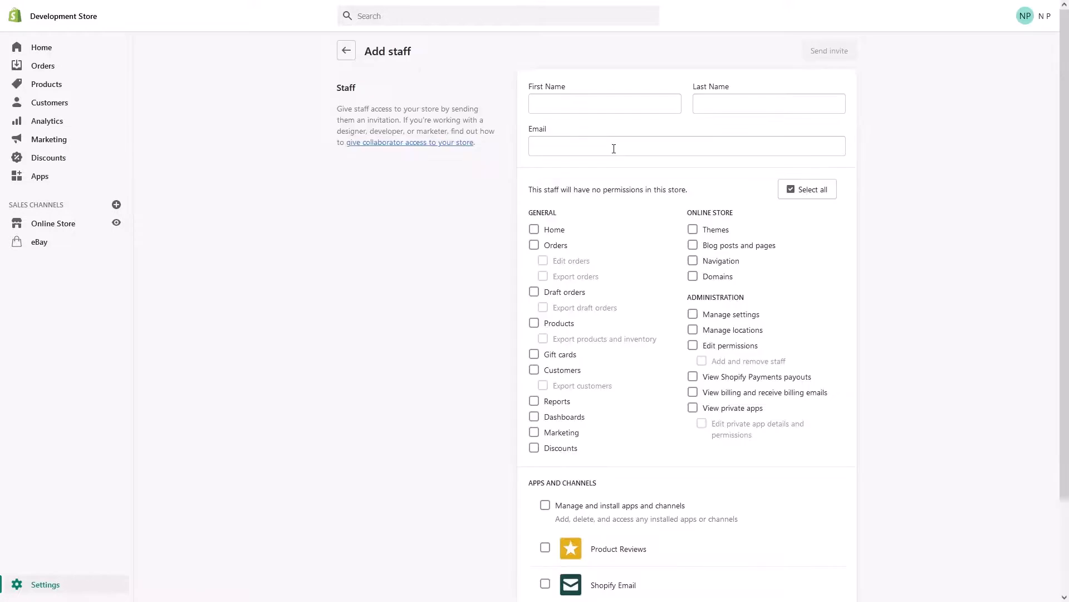
left_click(605, 104)
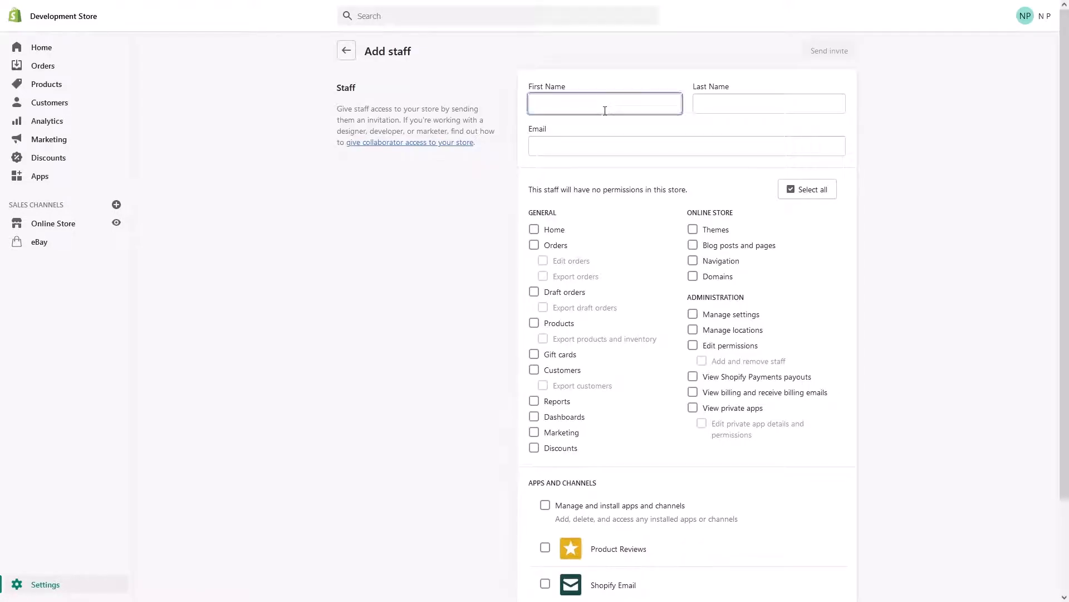
left_click(605, 104)
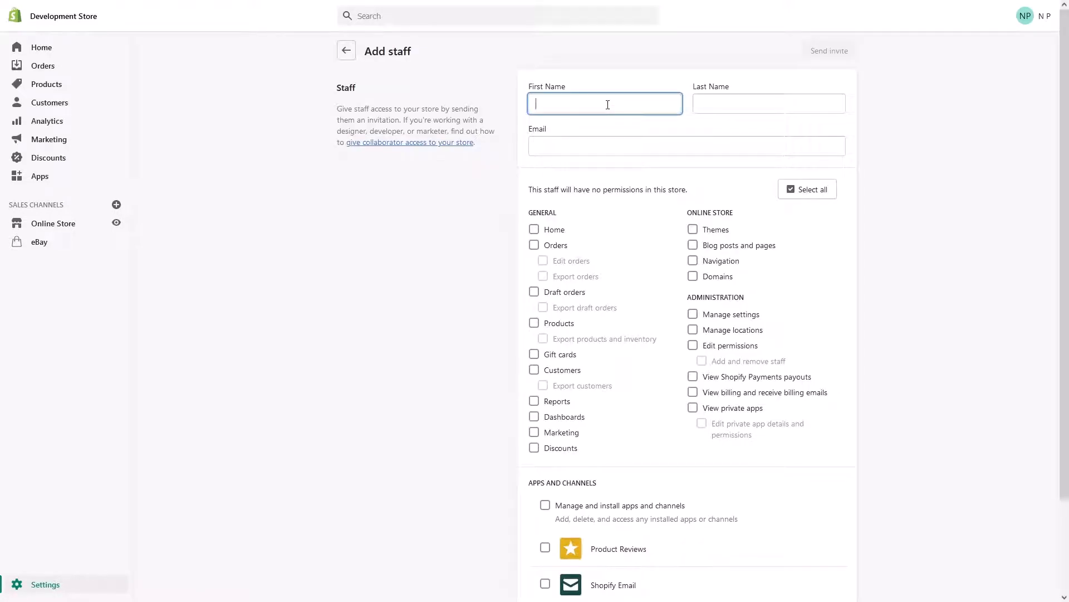
type("A")
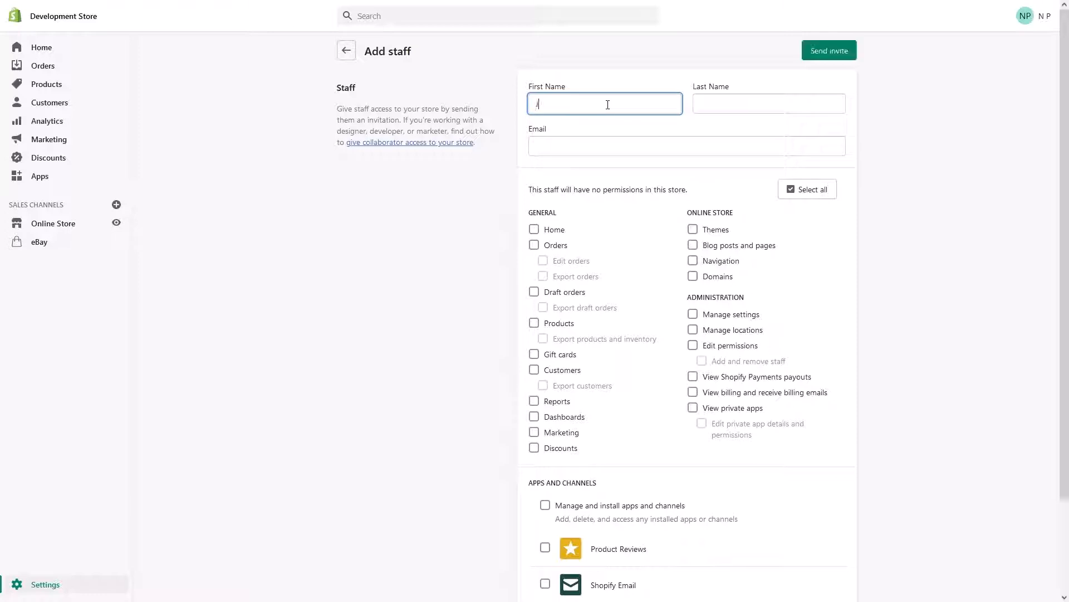
left_click(687, 146)
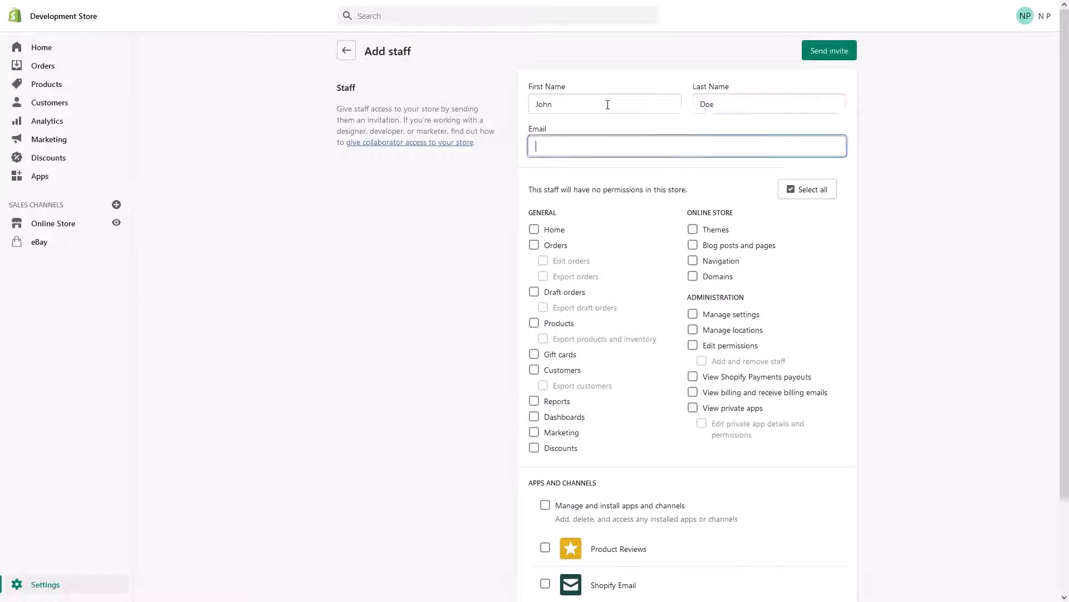
type("j")
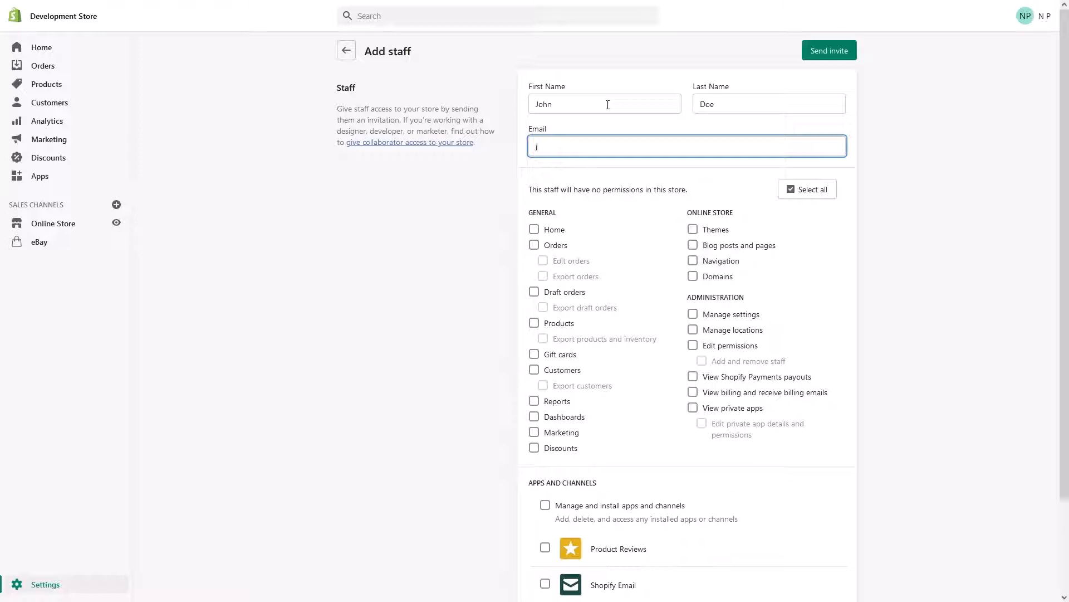
type("ohndoe@emailexample.com")
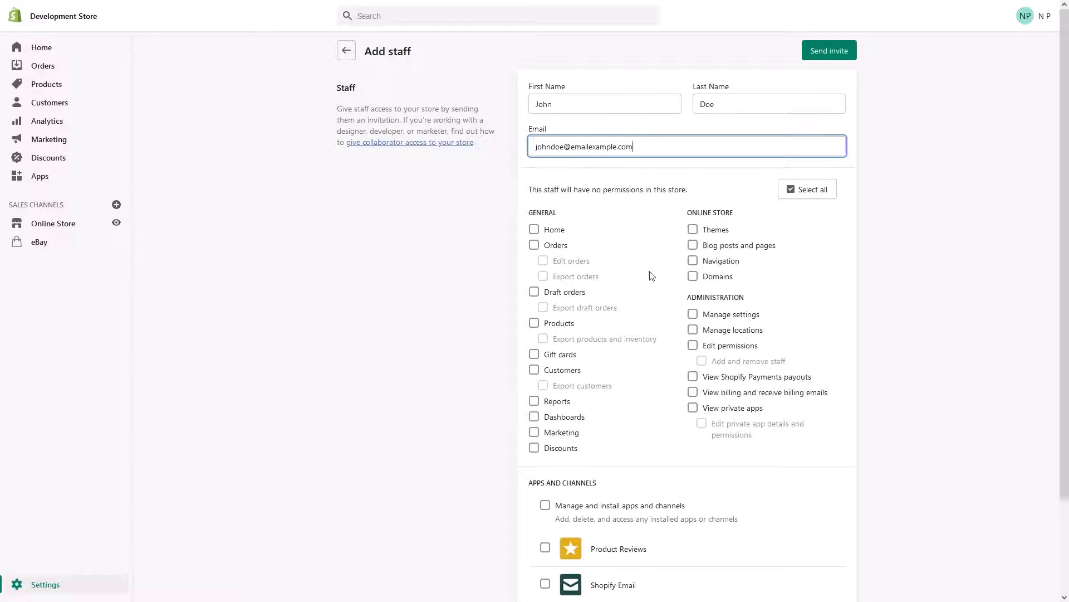
mouse_move(642, 184)
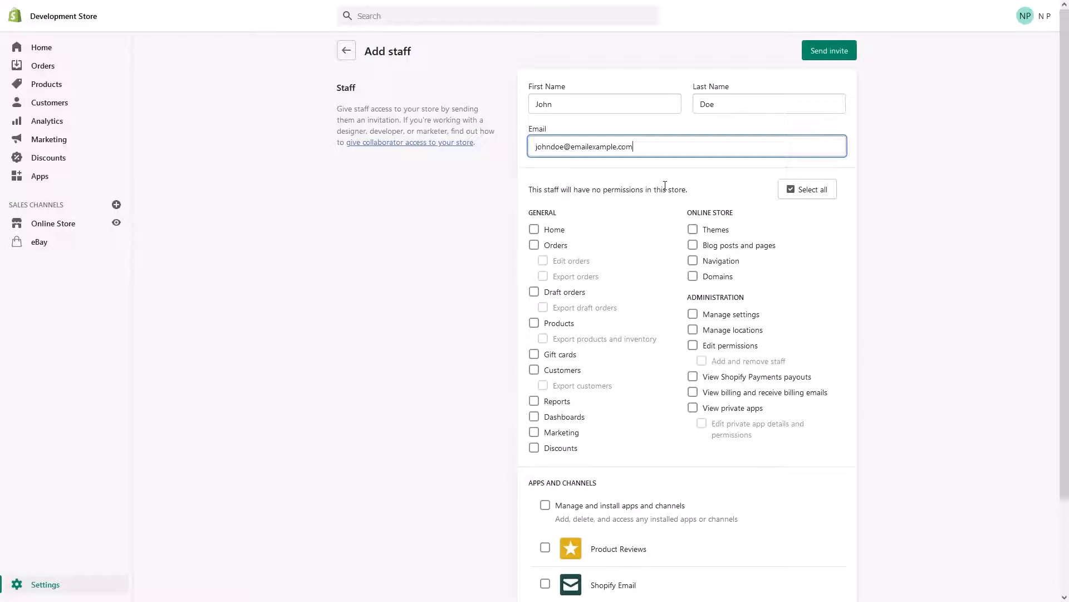
mouse_move(525, 230)
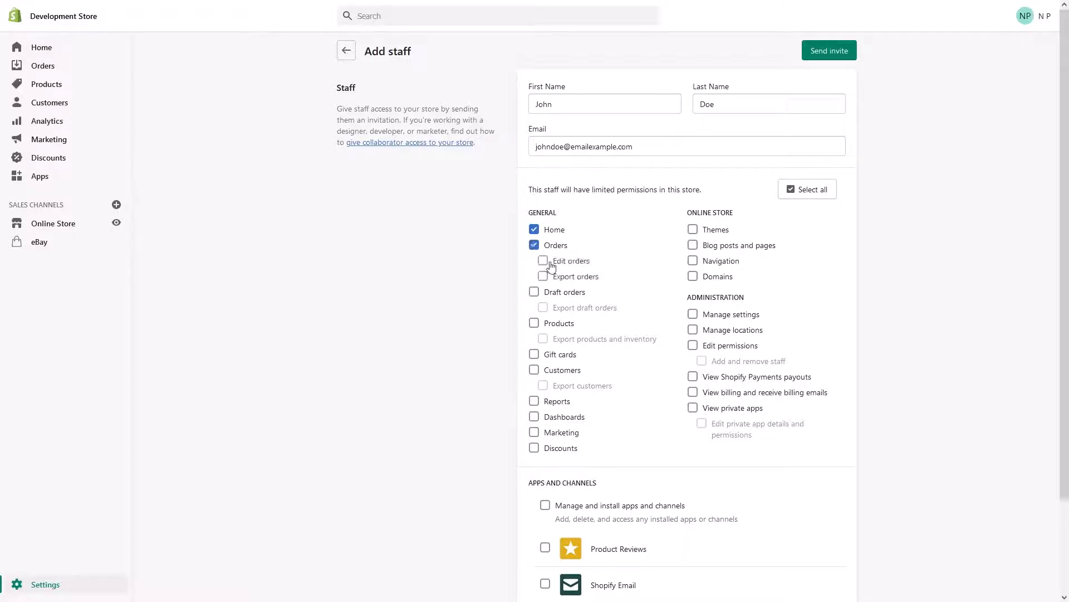
Step: Check orders, draft orders and products, then Select all to grant every permission
left_click(542, 261)
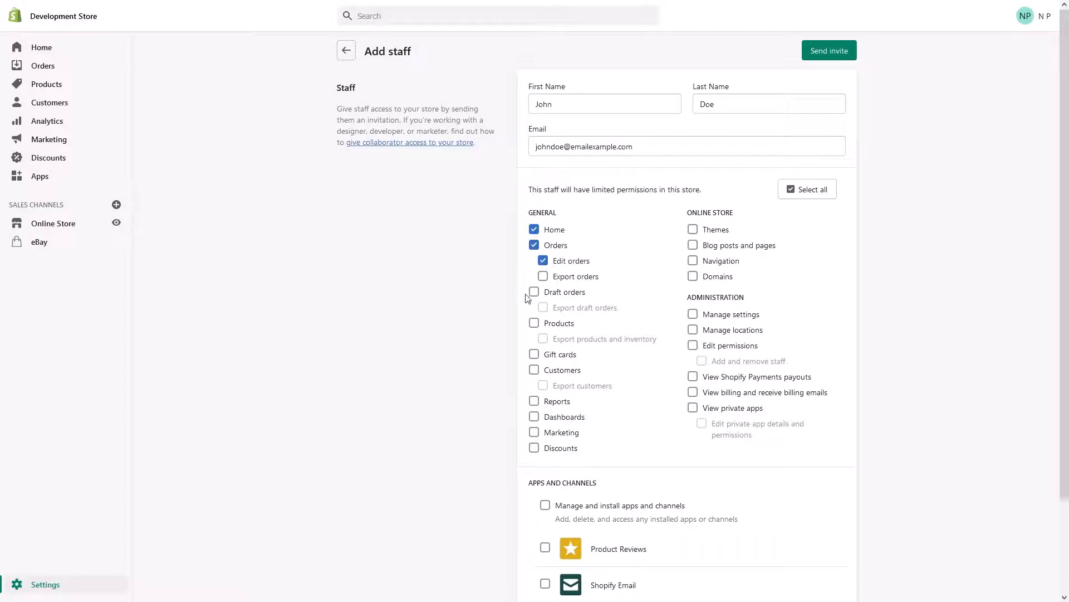
left_click(534, 291)
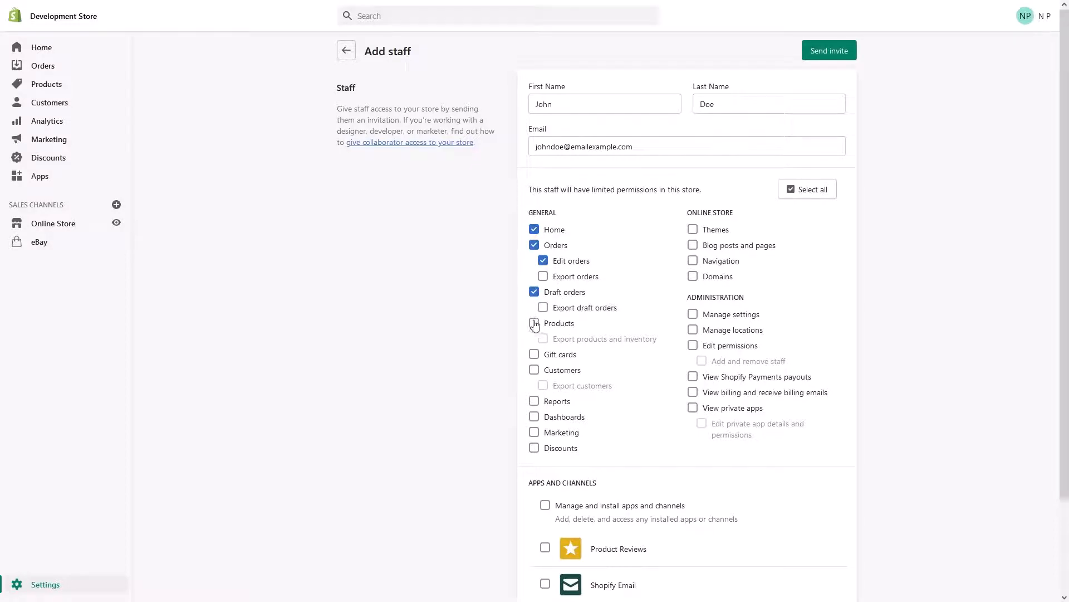
left_click(535, 323)
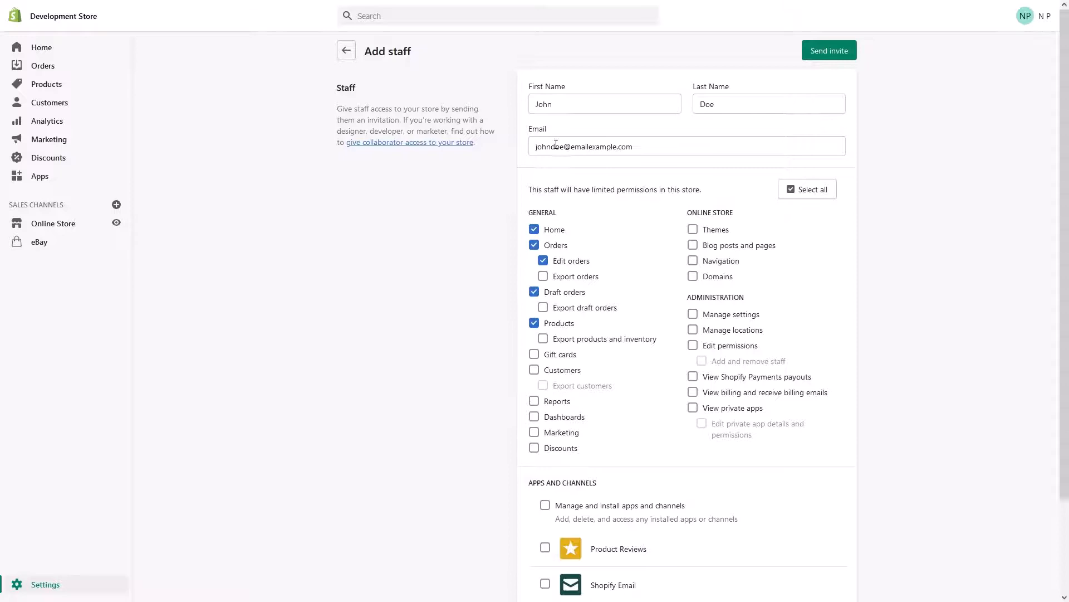
mouse_move(626, 303)
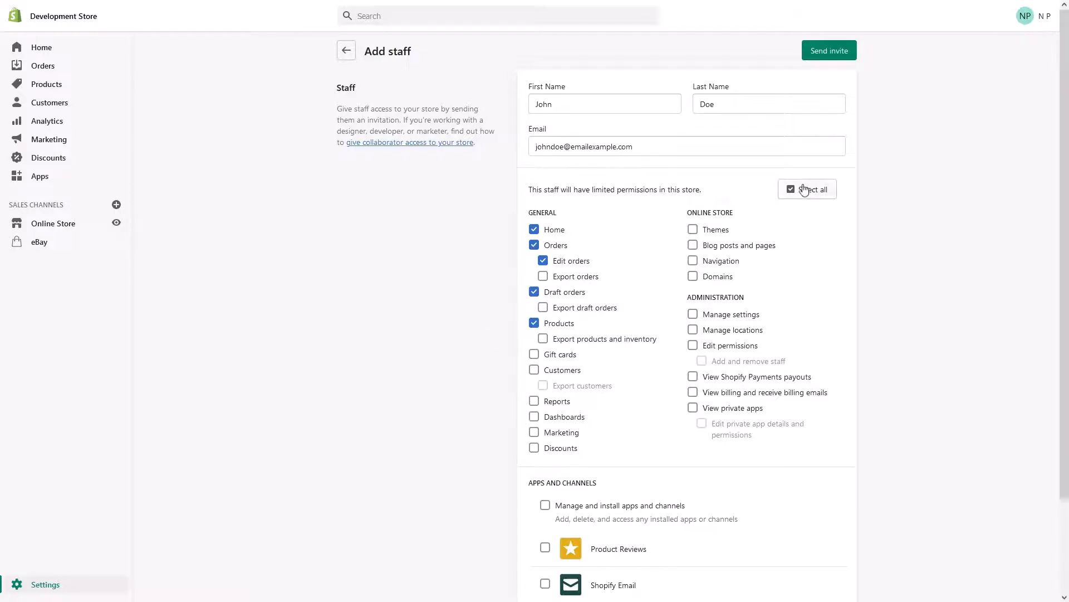
mouse_move(816, 190)
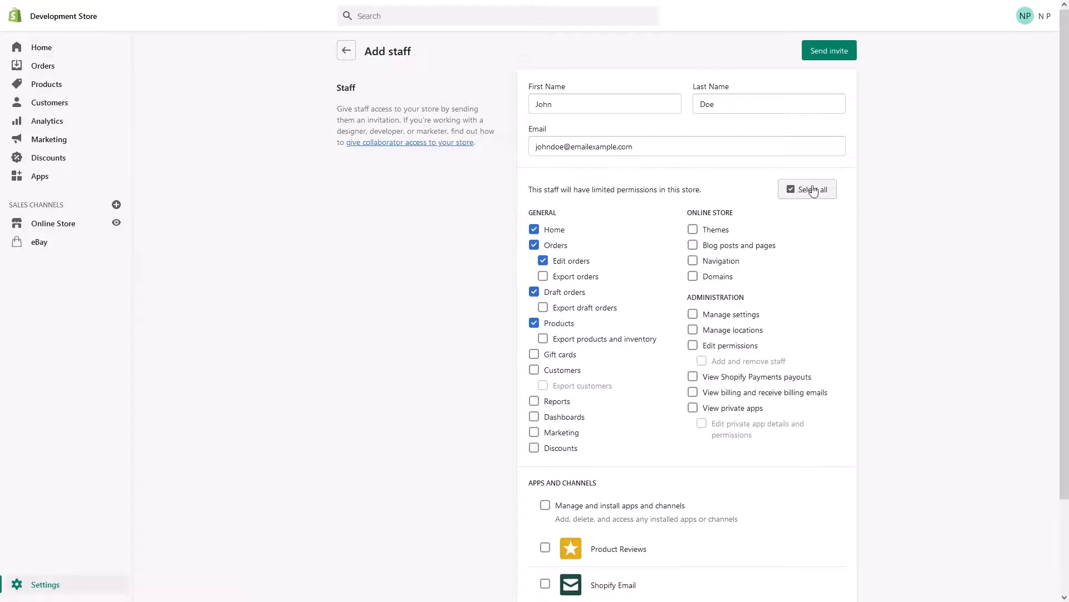
left_click(808, 189)
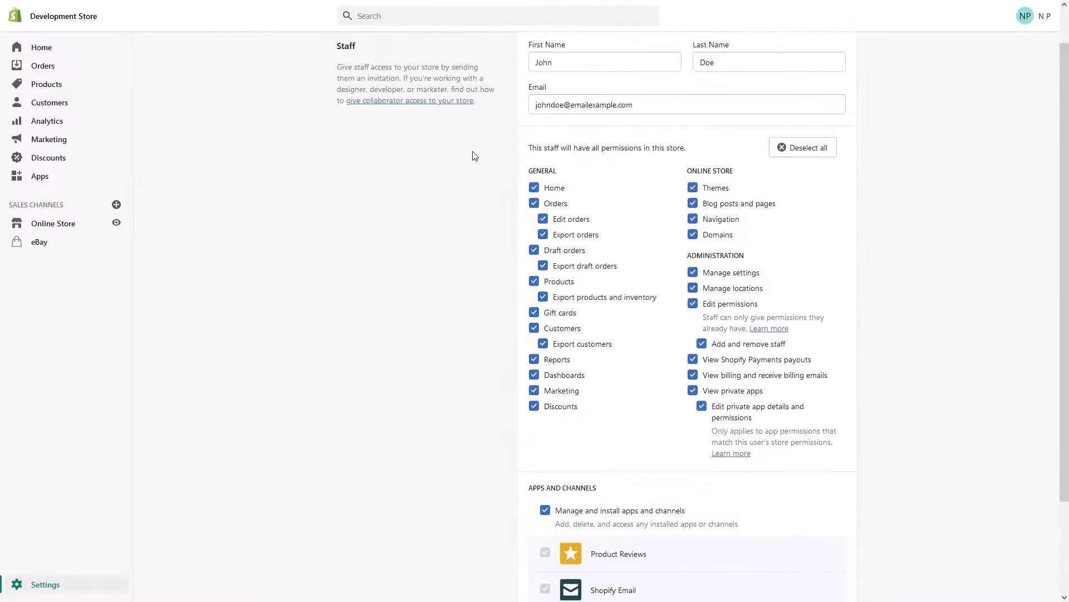
mouse_move(634, 267)
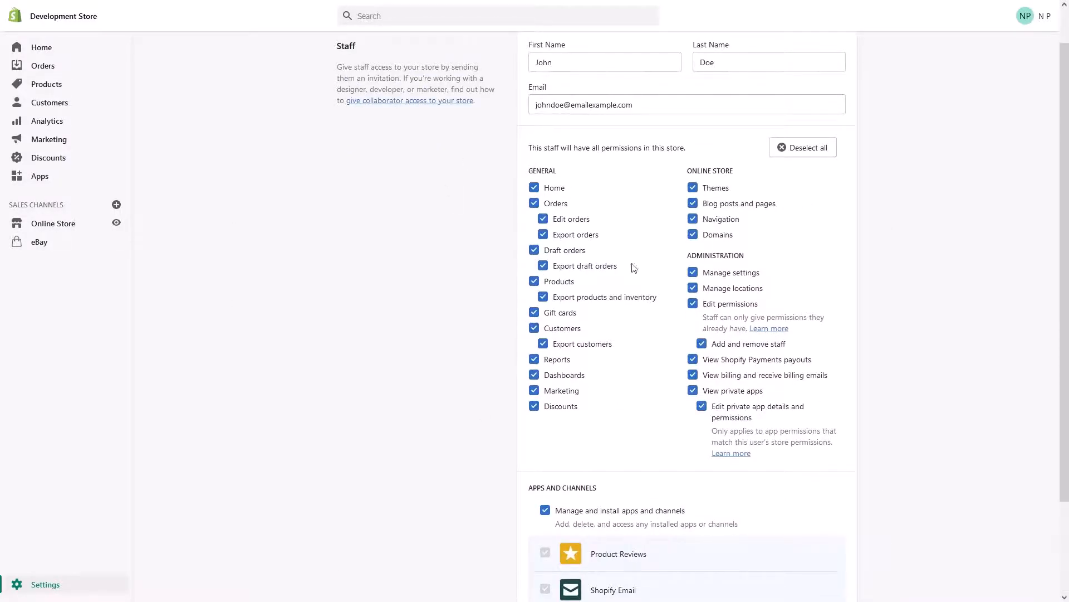
mouse_move(880, 269)
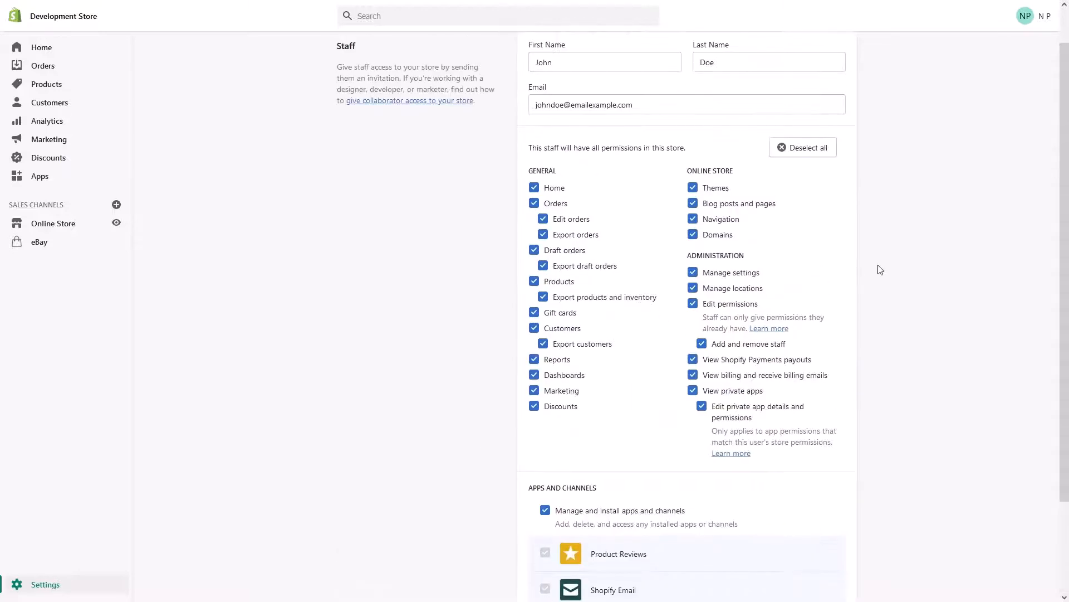
scroll("down", 3)
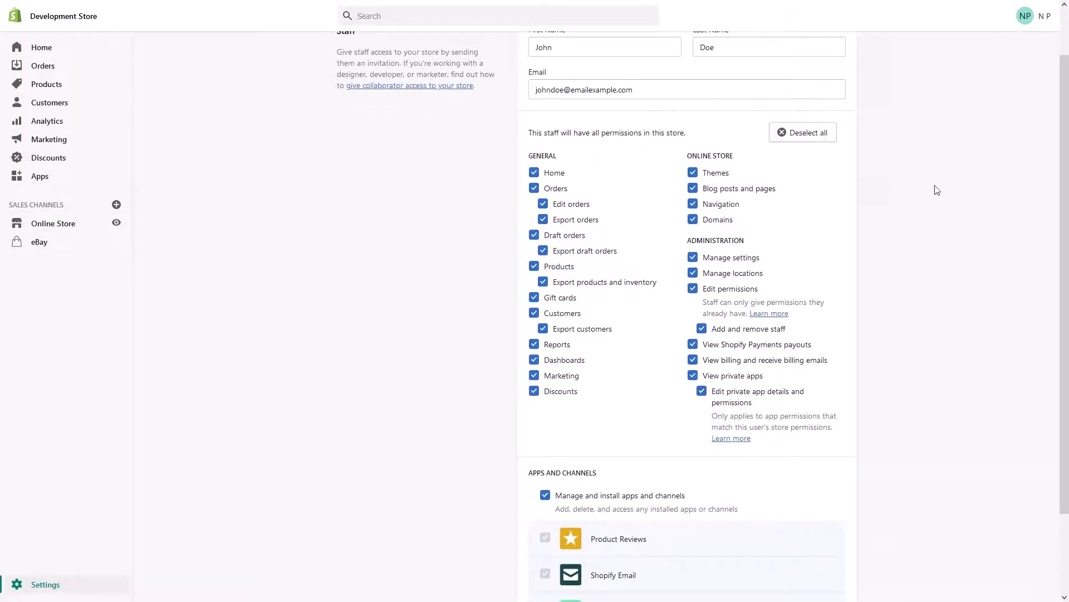
scroll("down", 3)
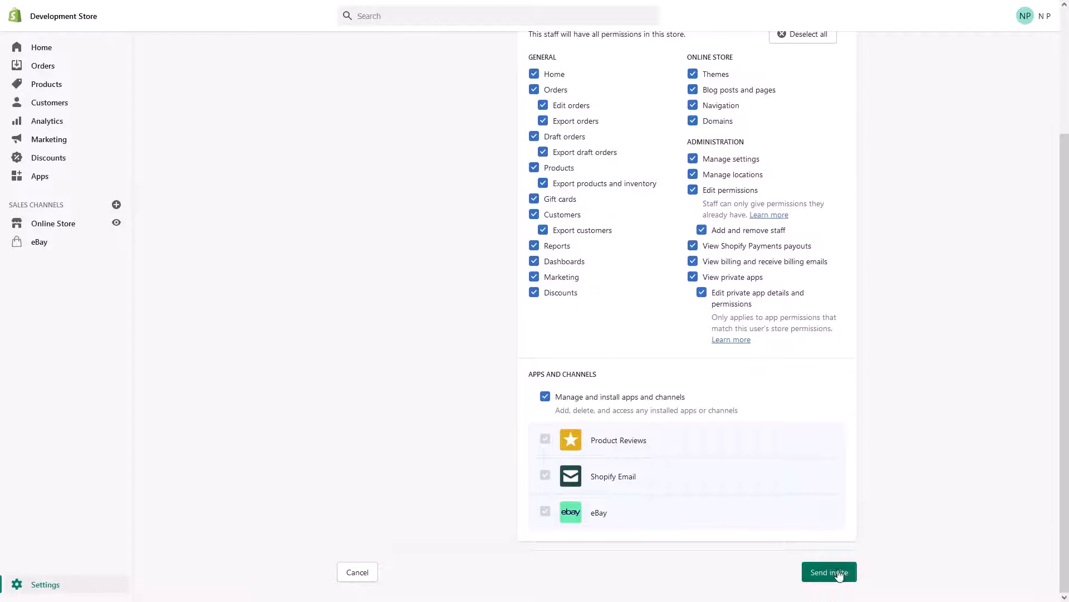
Step: Send John Doe's invite and dismiss the toast, leaving staff at 1 of 15
left_click(829, 572)
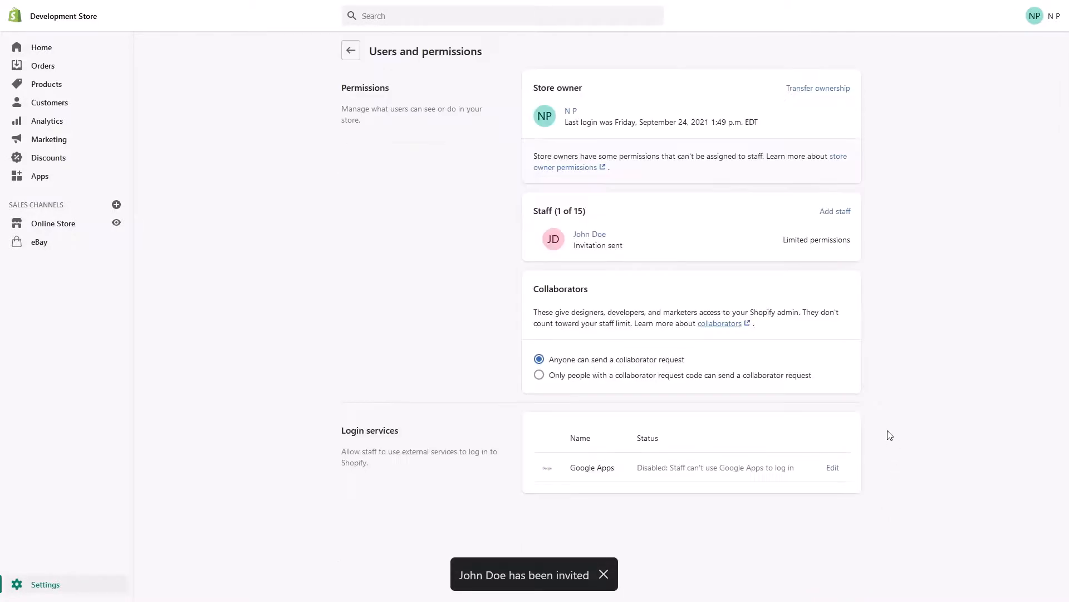
mouse_move(872, 359)
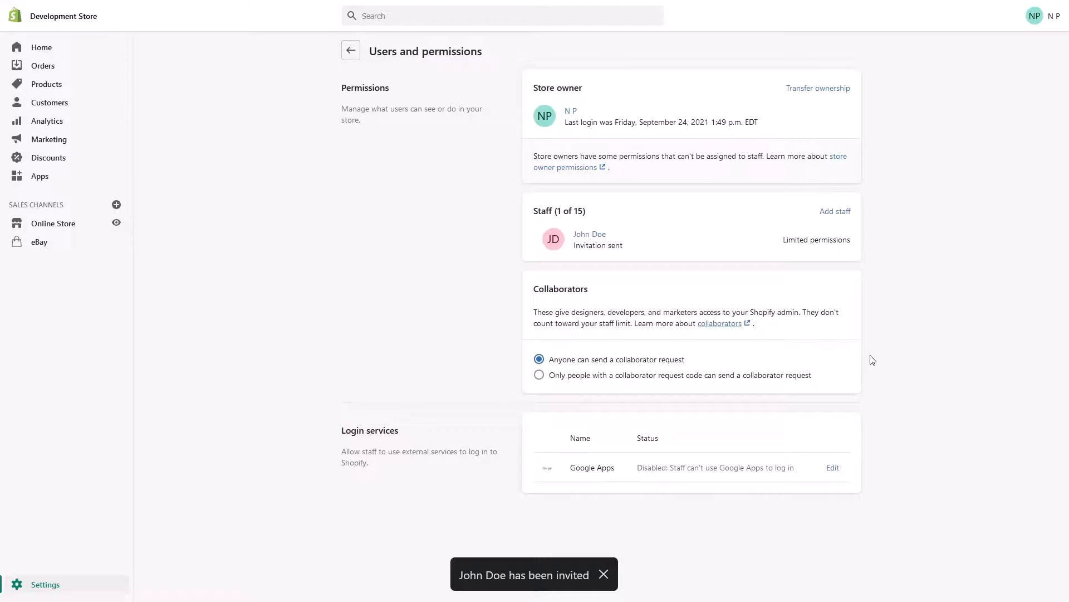
left_click(603, 573)
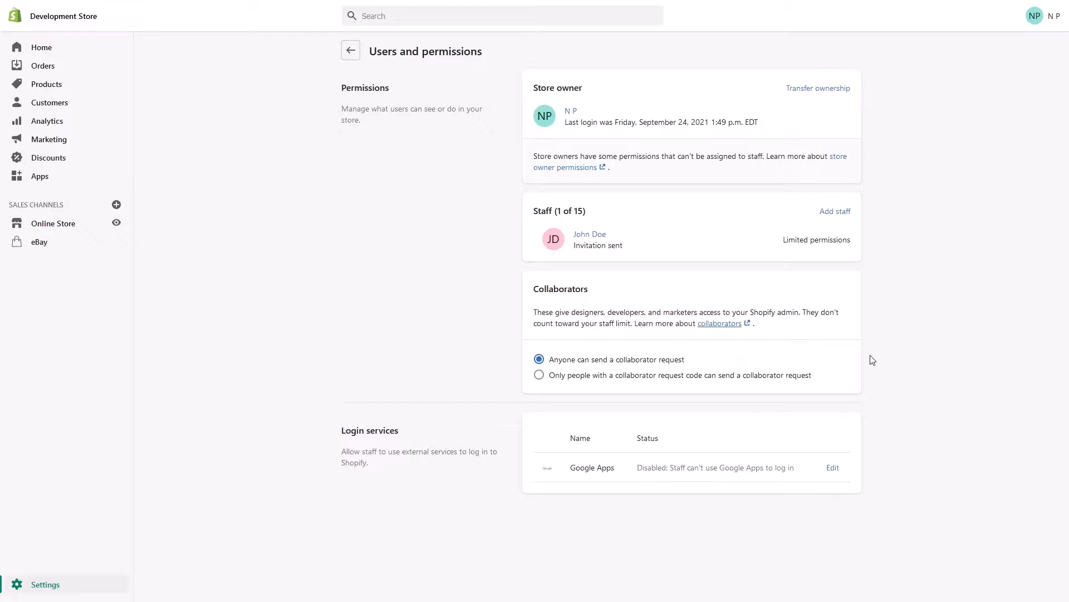
mouse_move(674, 203)
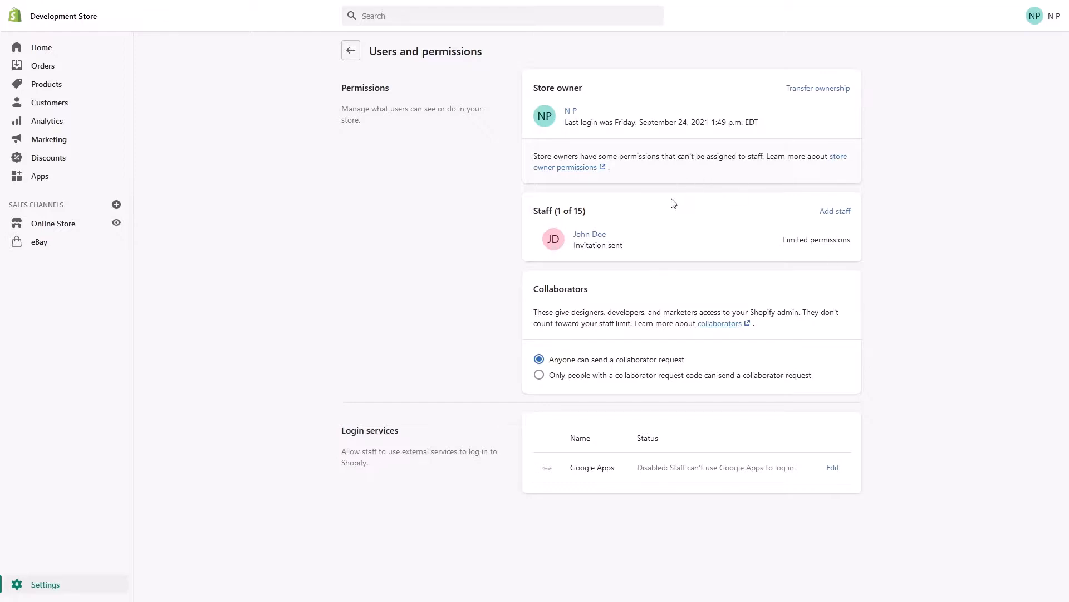
mouse_move(590, 234)
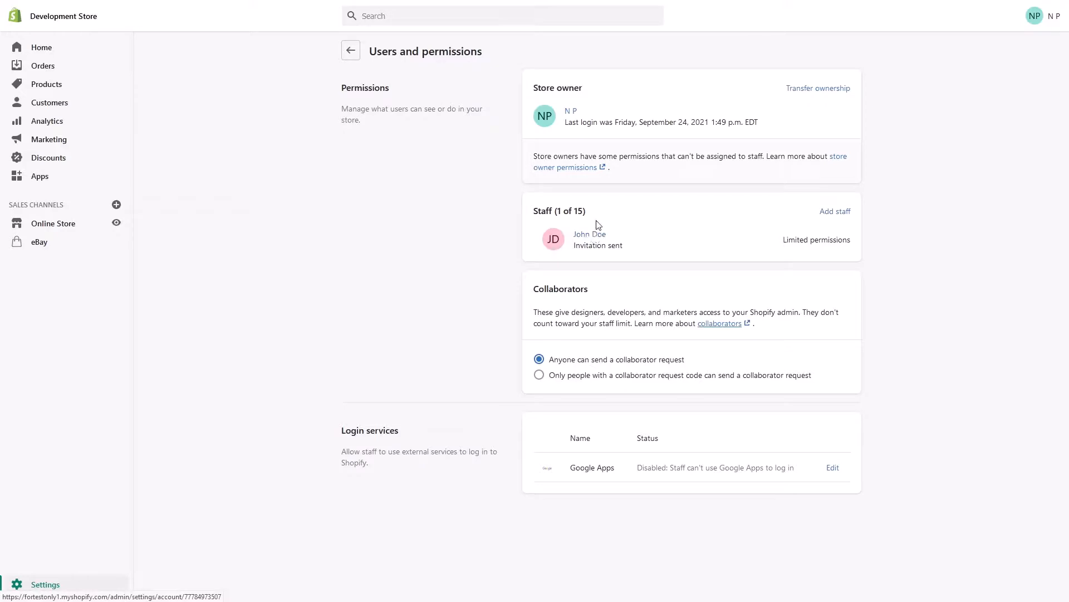
mouse_move(595, 241)
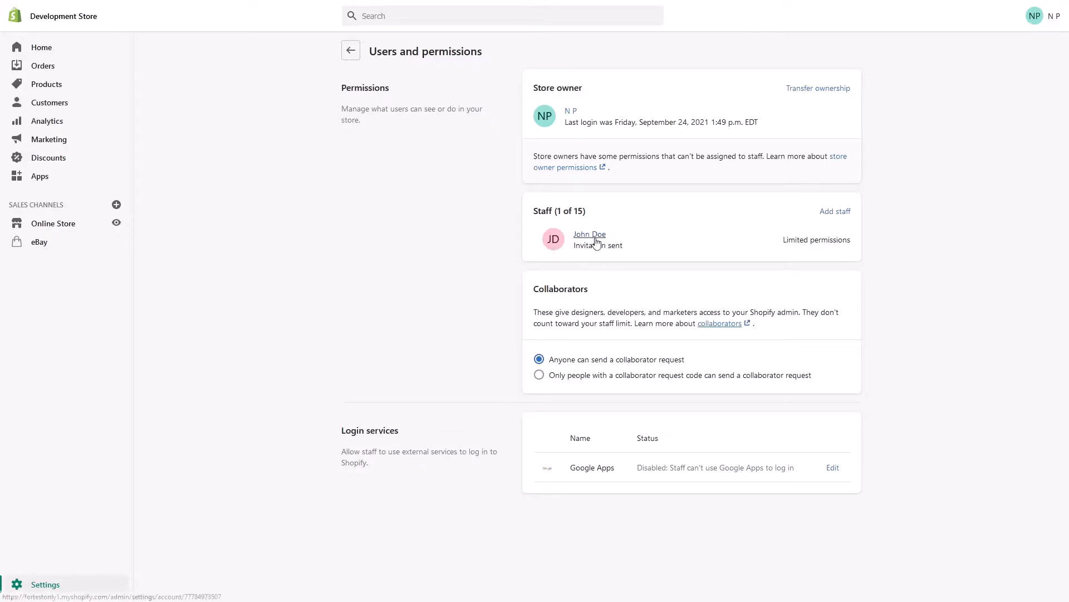
Step: Remove John Doe's staff account, confirming with the password, and dismiss the toast
left_click(590, 234)
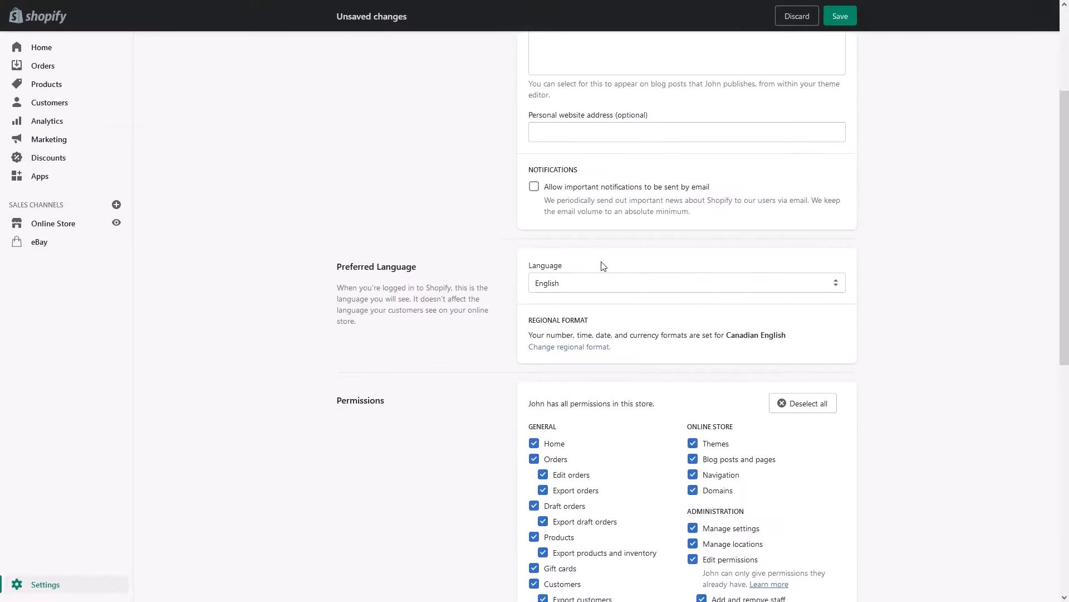
scroll("down", 3)
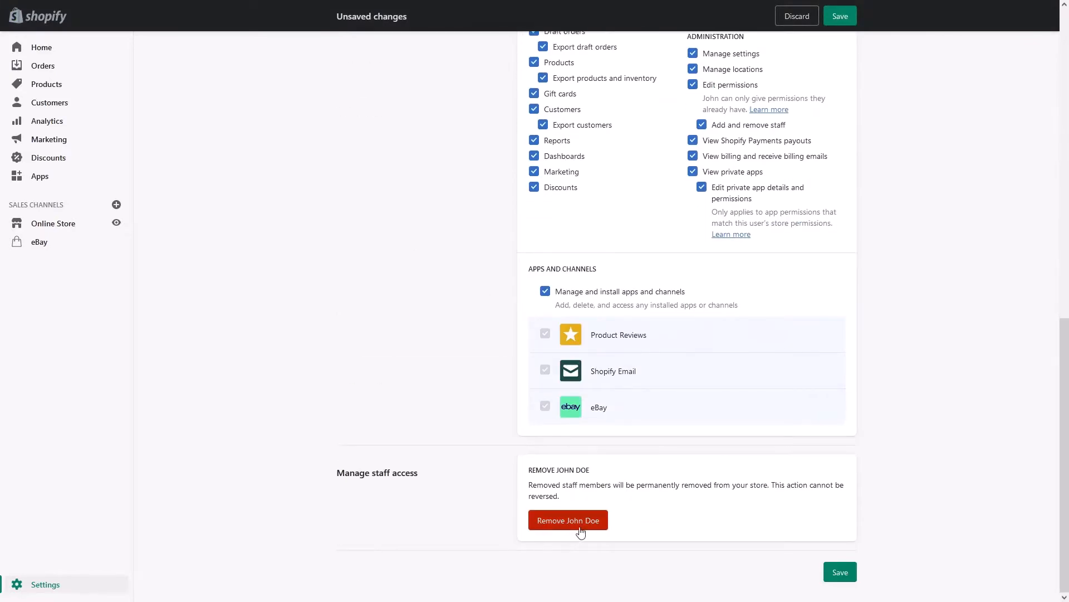
left_click(568, 520)
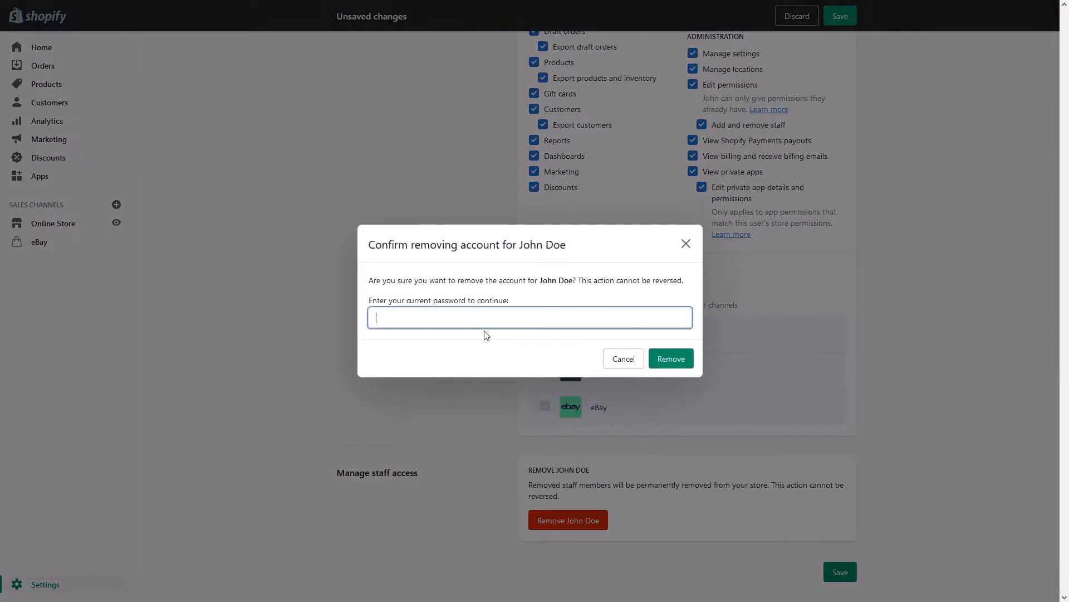
type("•••••")
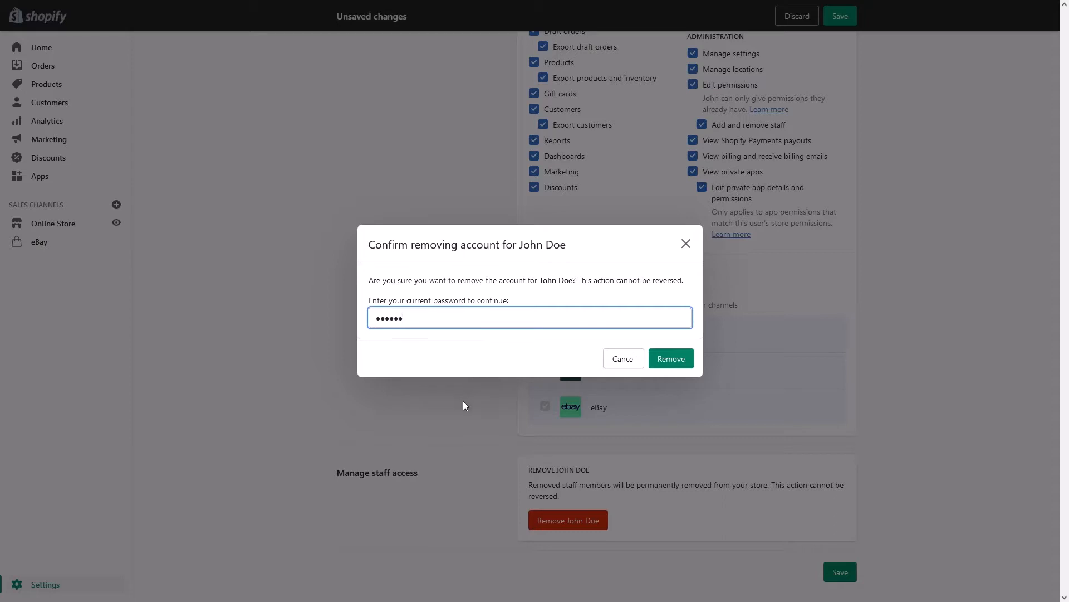
left_click(671, 359)
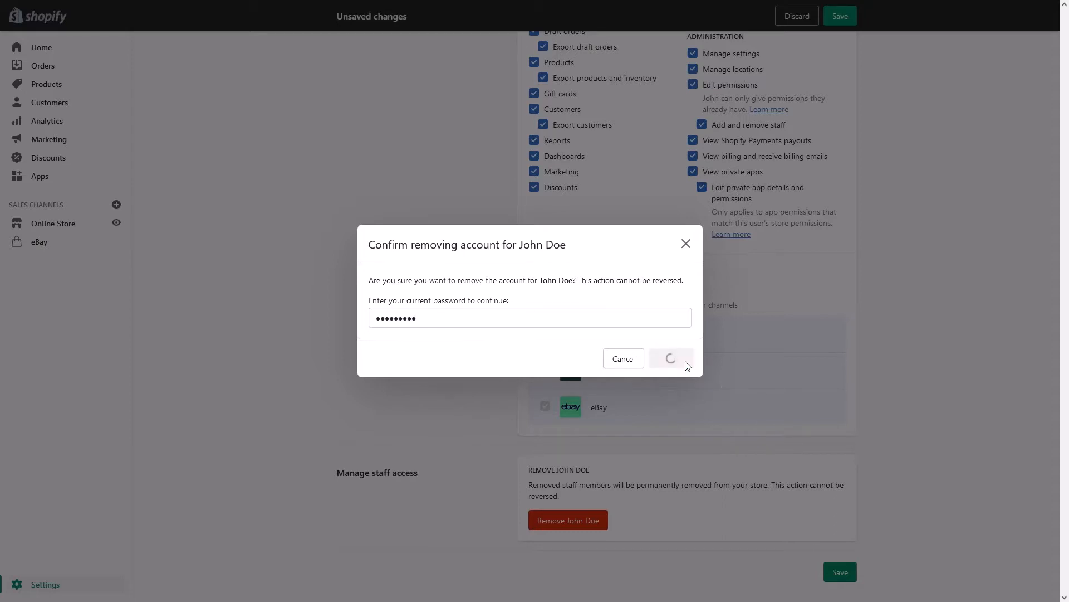
left_click(671, 358)
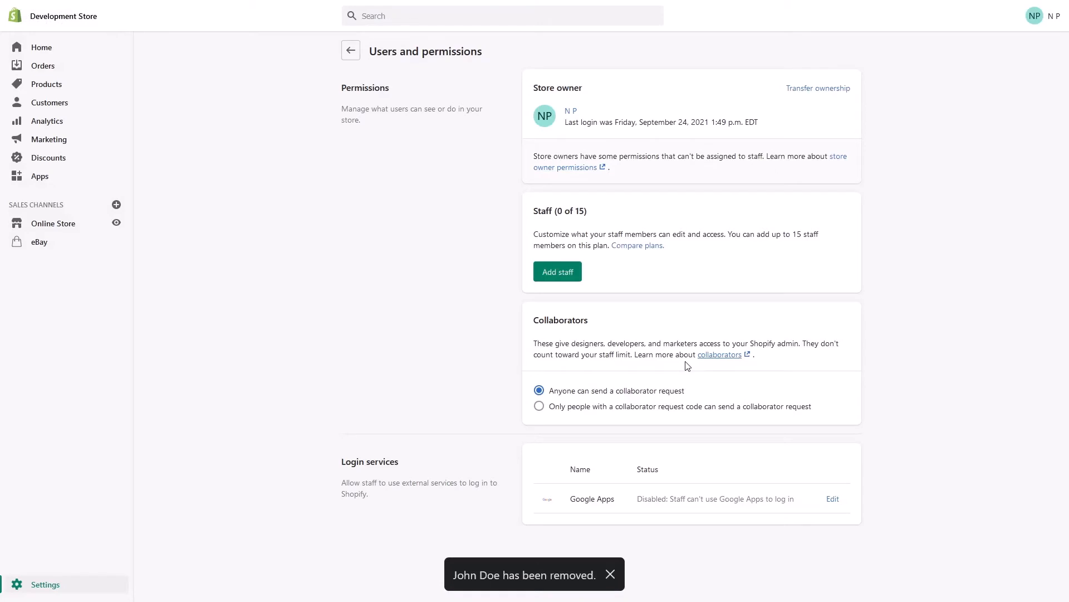
left_click(611, 574)
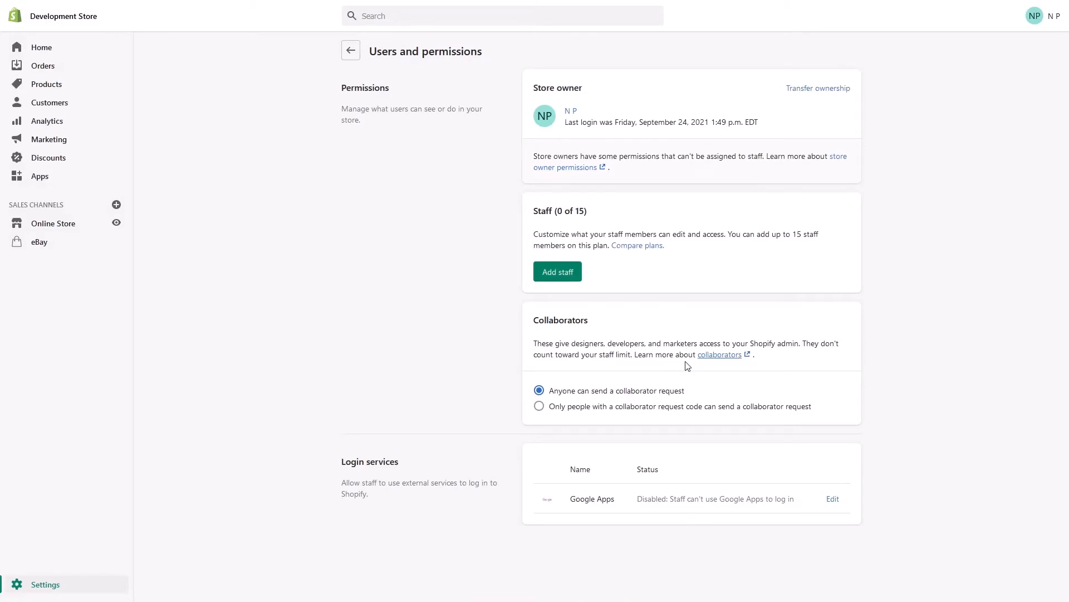